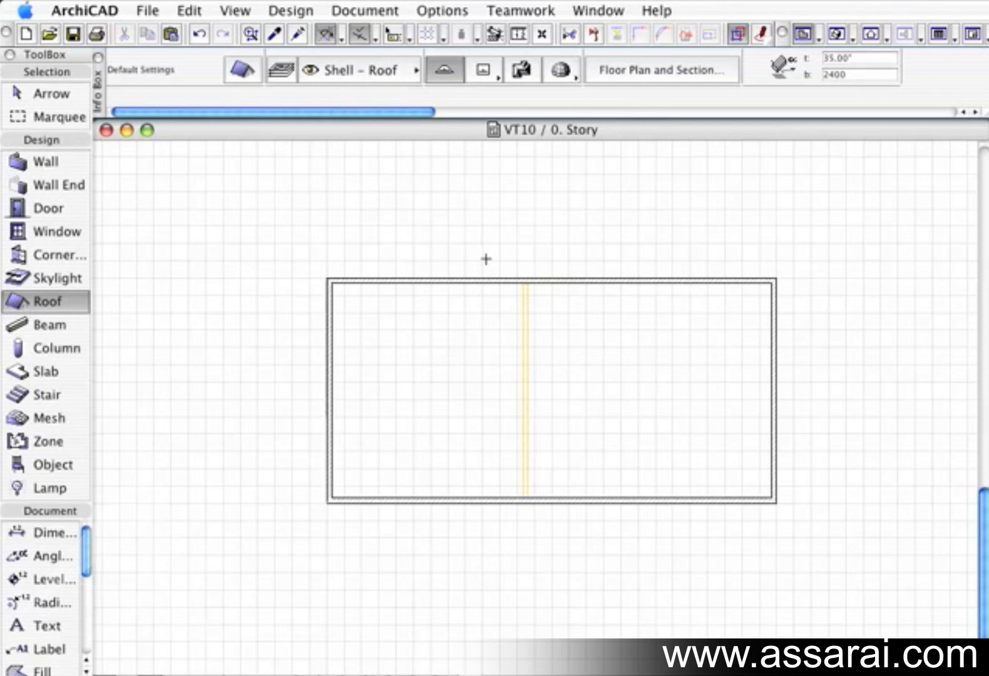
pyautogui.moveTo(580, 146)
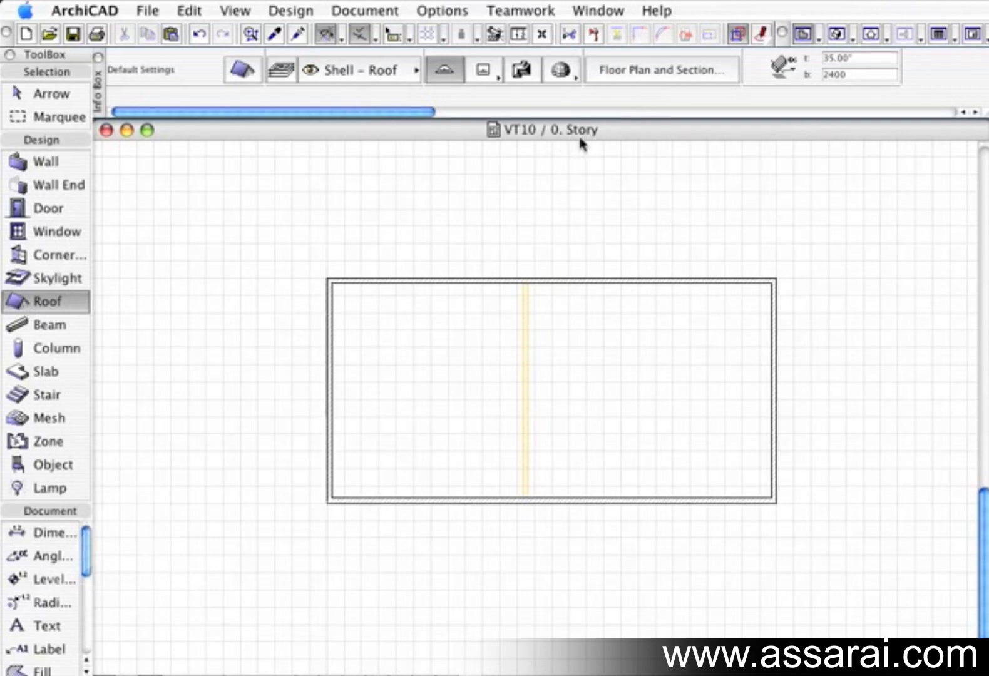
# Configure the PolyRoof with a 35.00° pitch and a 450 eave overhang, then confirm
pyautogui.click(522, 69)
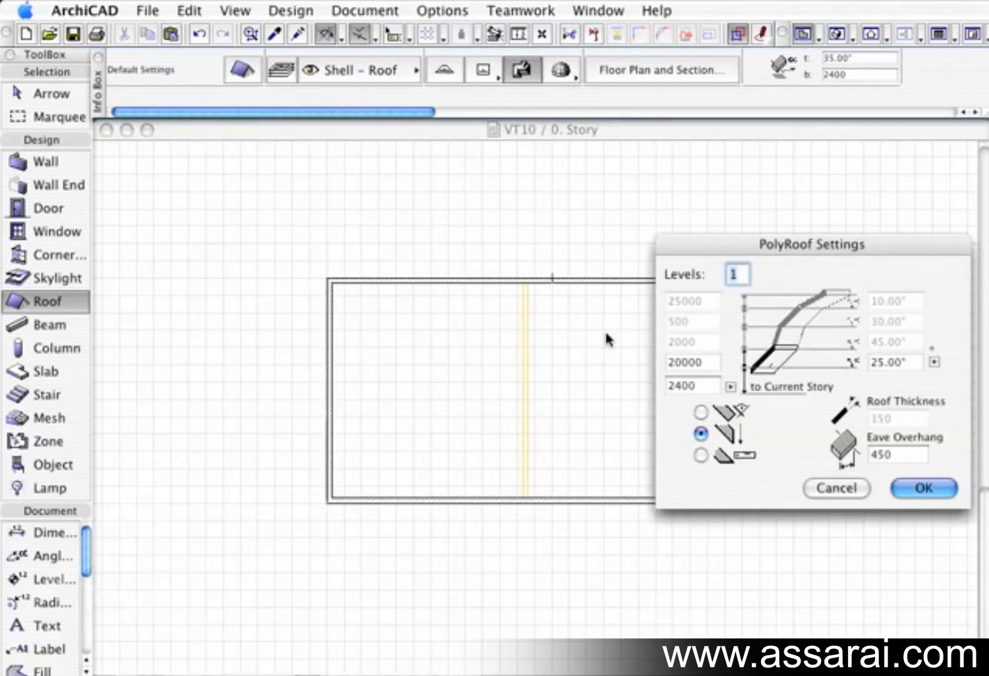
pyautogui.moveTo(665, 386)
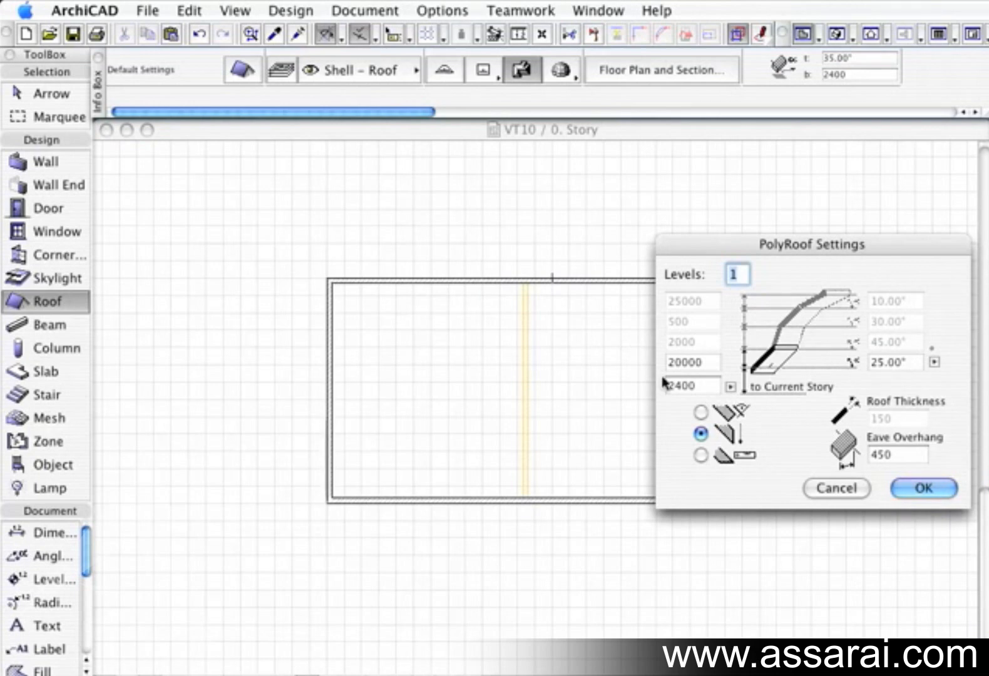
pyautogui.click(890, 363)
pyautogui.write('35')
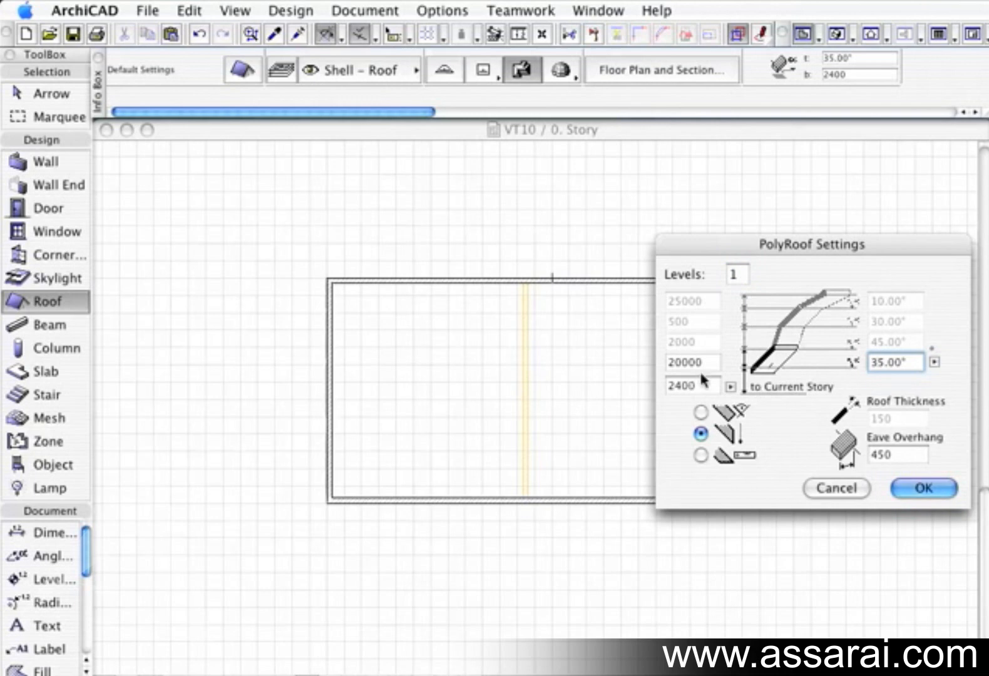
pyautogui.click(898, 456)
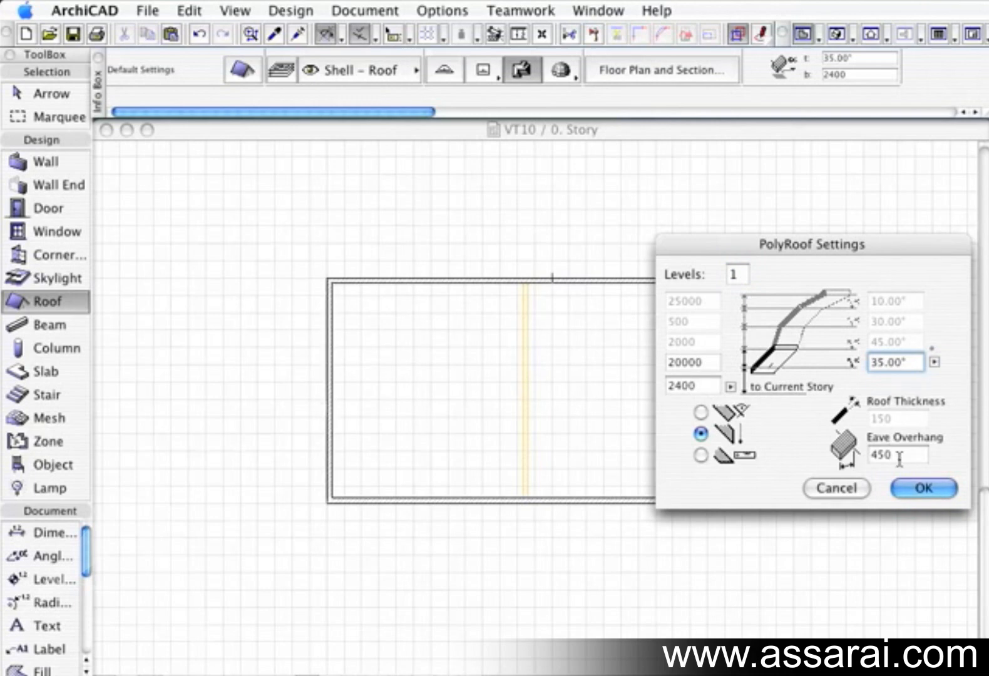
pyautogui.click(921, 485)
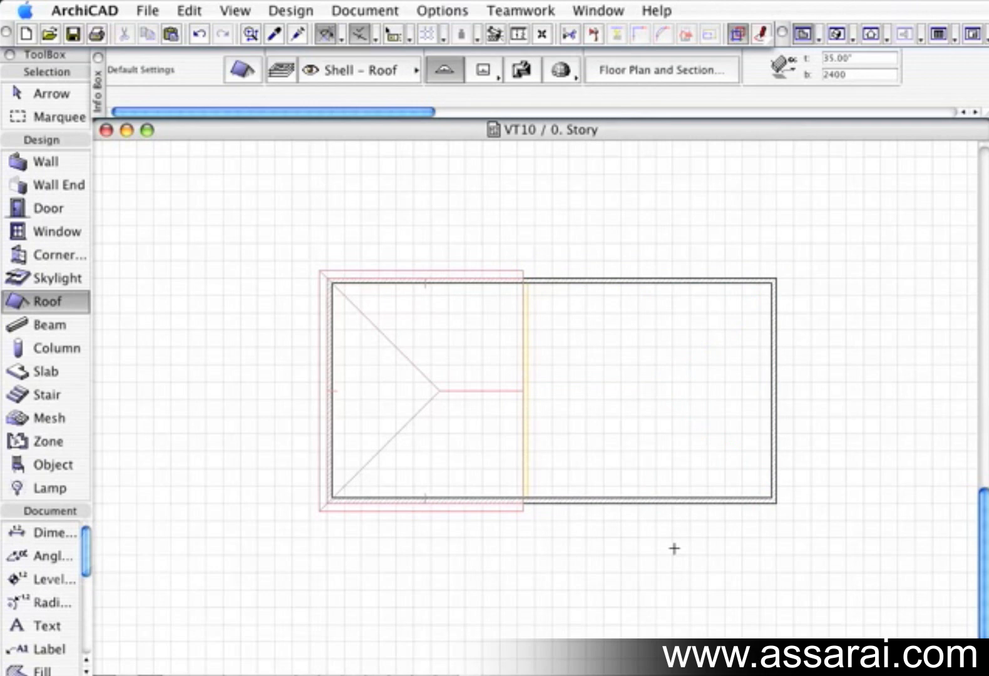
pyautogui.moveTo(796, 590)
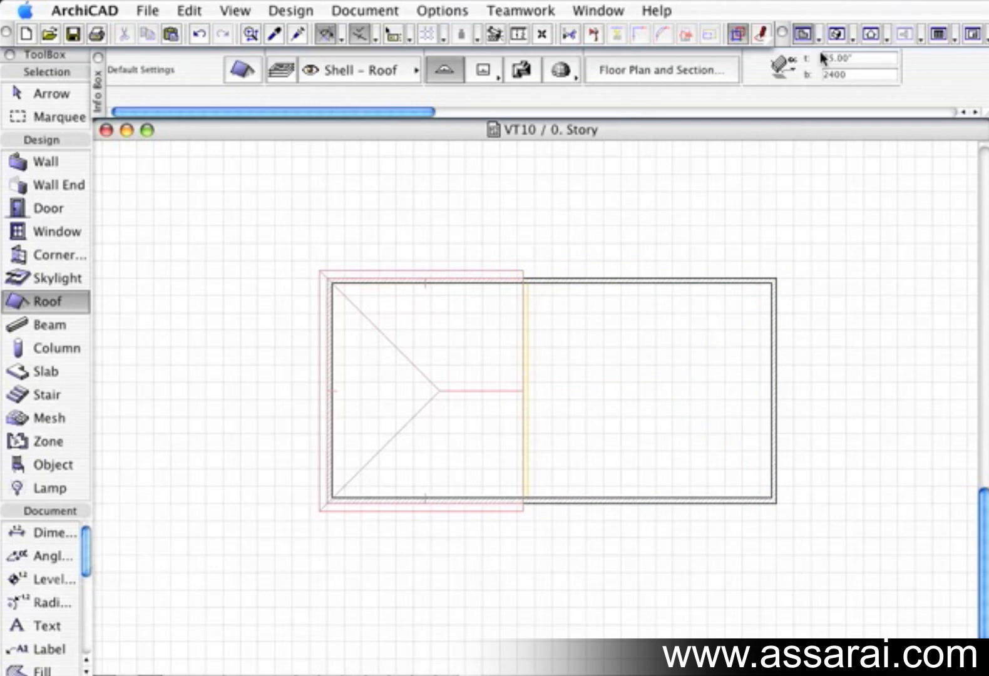
# Bring up the story navigation list after placing the left-wing hip roof
pyautogui.click(803, 33)
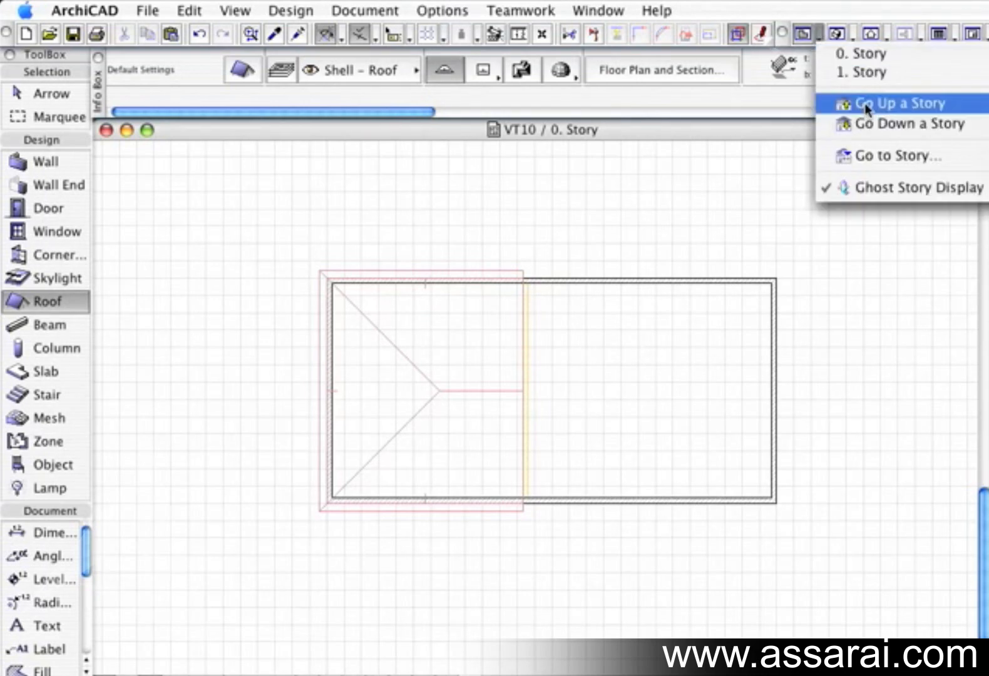
# Move up to 1. Story and confirm a 25.00° hip roof over the right block
pyautogui.click(896, 103)
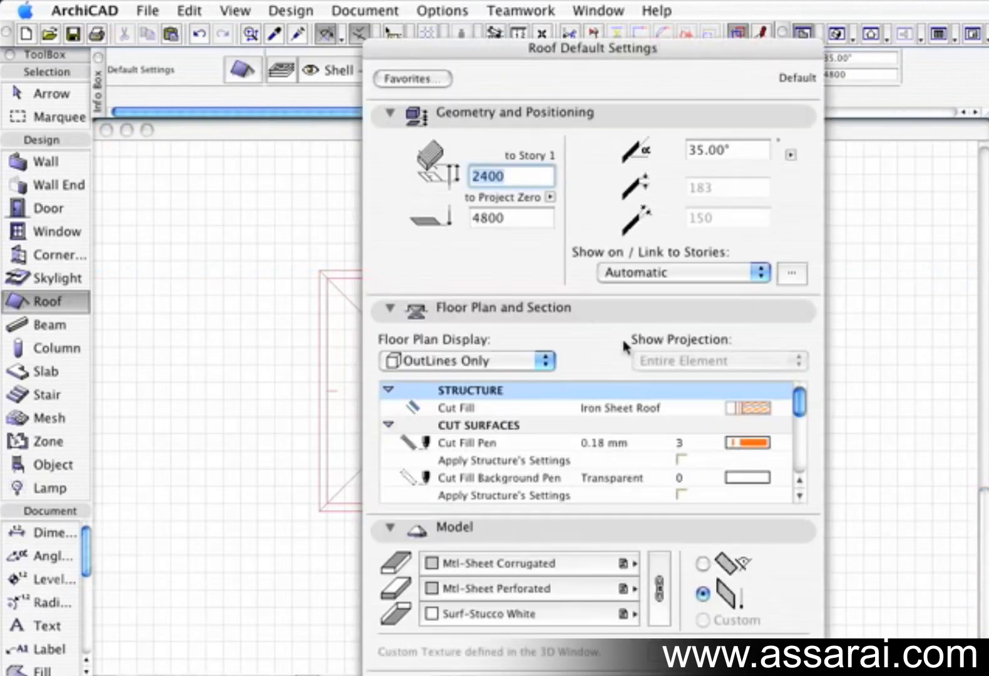
pyautogui.moveTo(469, 361)
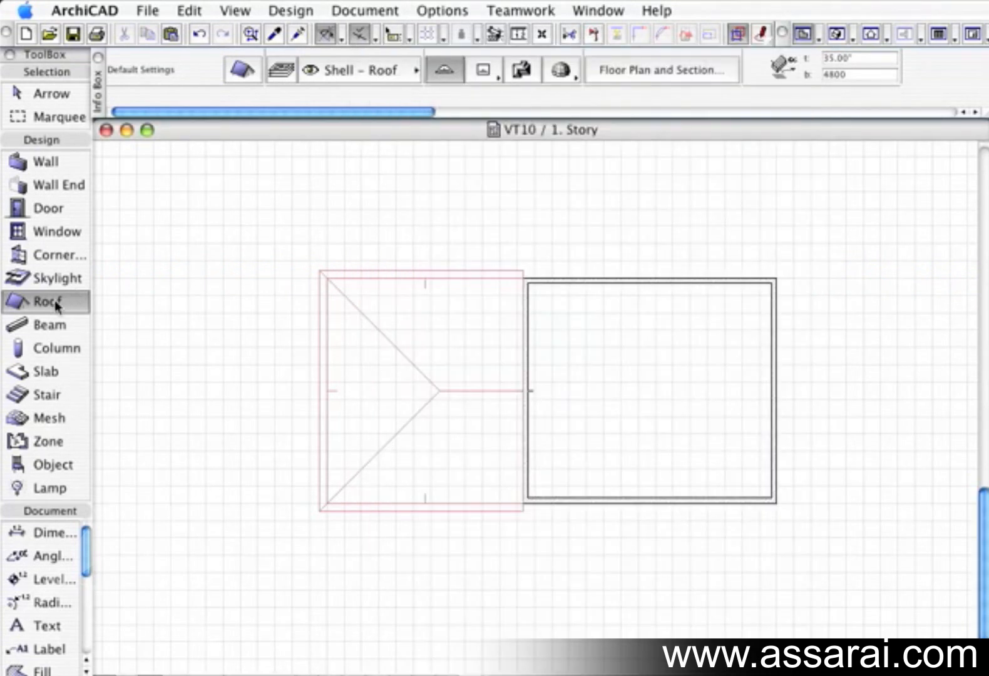
pyautogui.moveTo(446, 69)
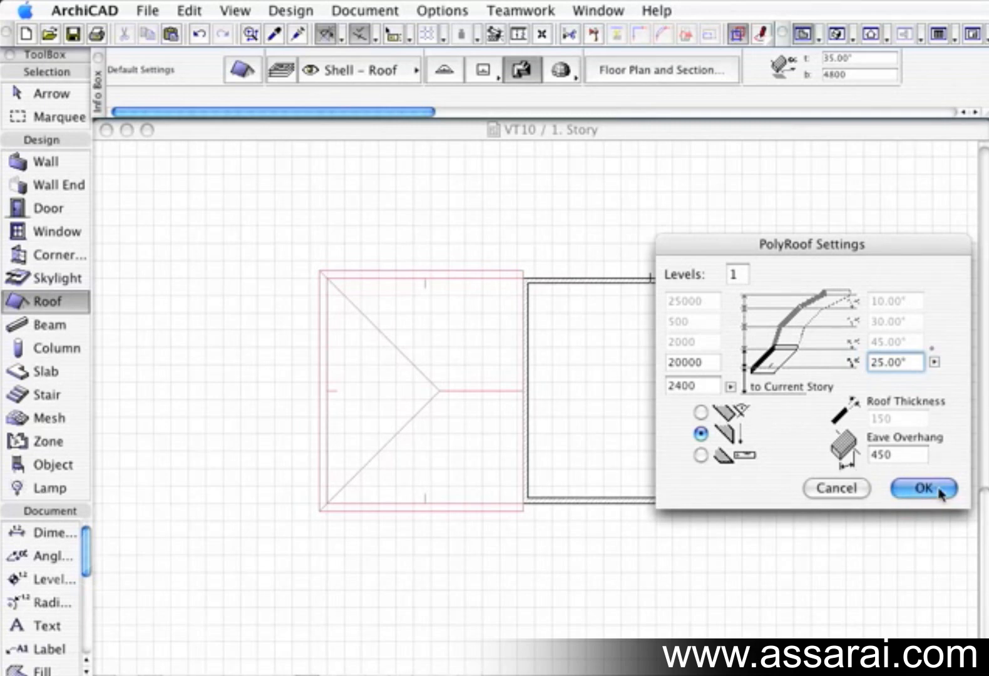
pyautogui.click(916, 486)
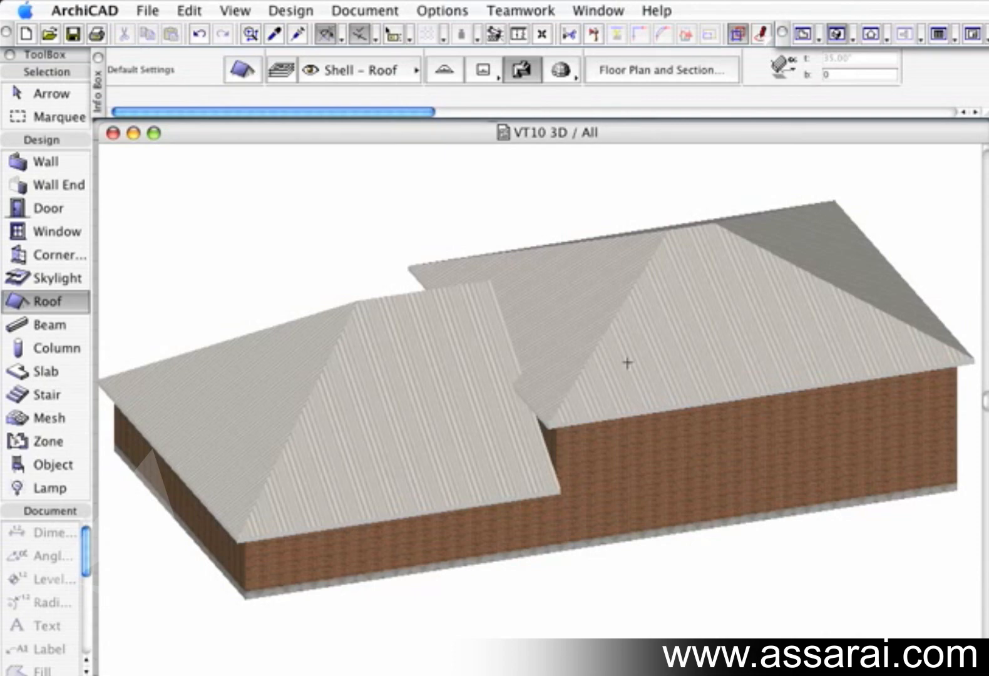
pyautogui.moveTo(704, 307)
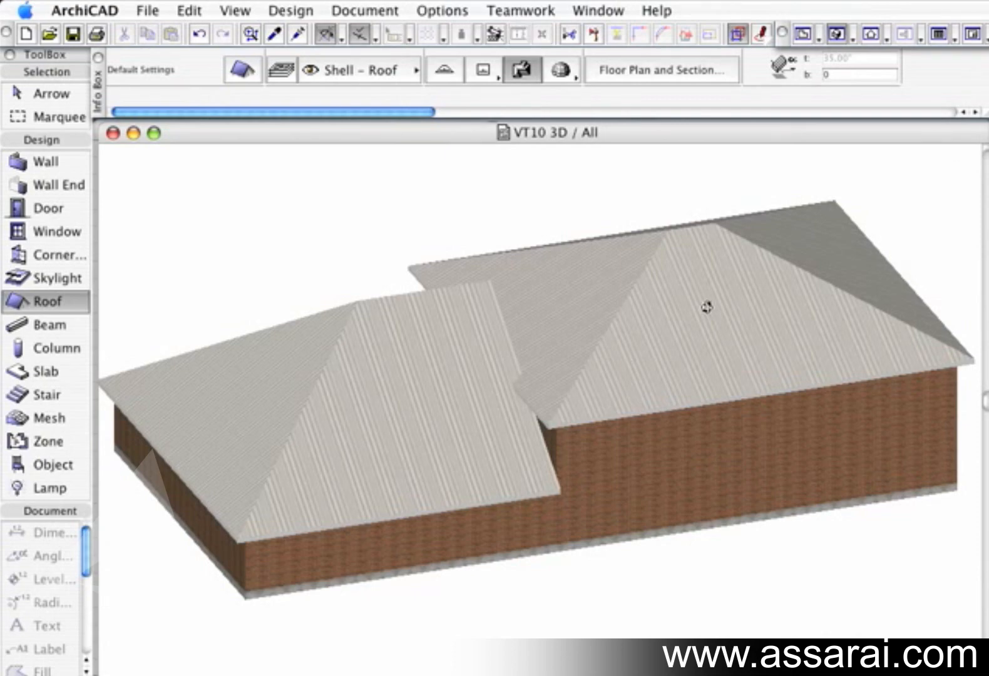
# Orbit the 3D model to view both hip roofs
pyautogui.moveTo(704, 308); pyautogui.dragTo(581, 308)
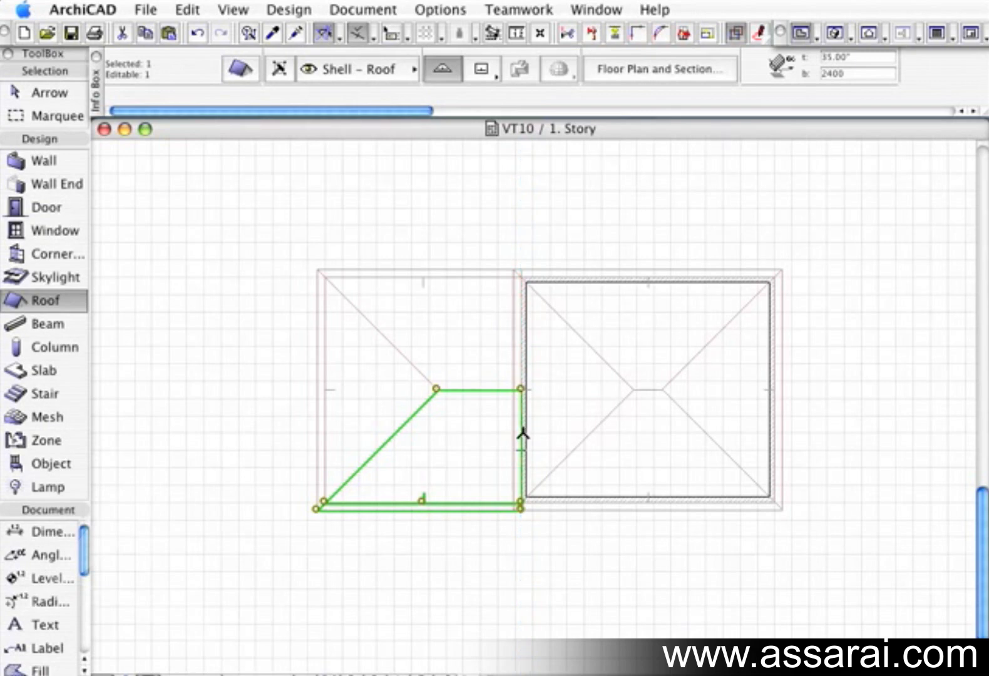
# Adjust the lower roof plane along the junction with the upper roof
pyautogui.click(518, 504)
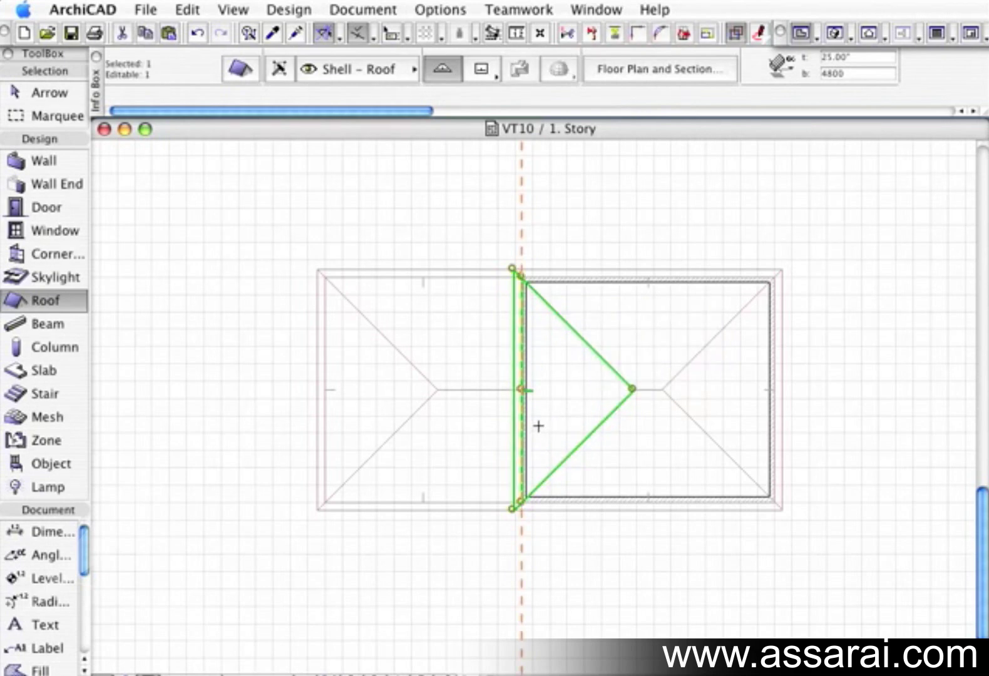
pyautogui.moveTo(526, 432)
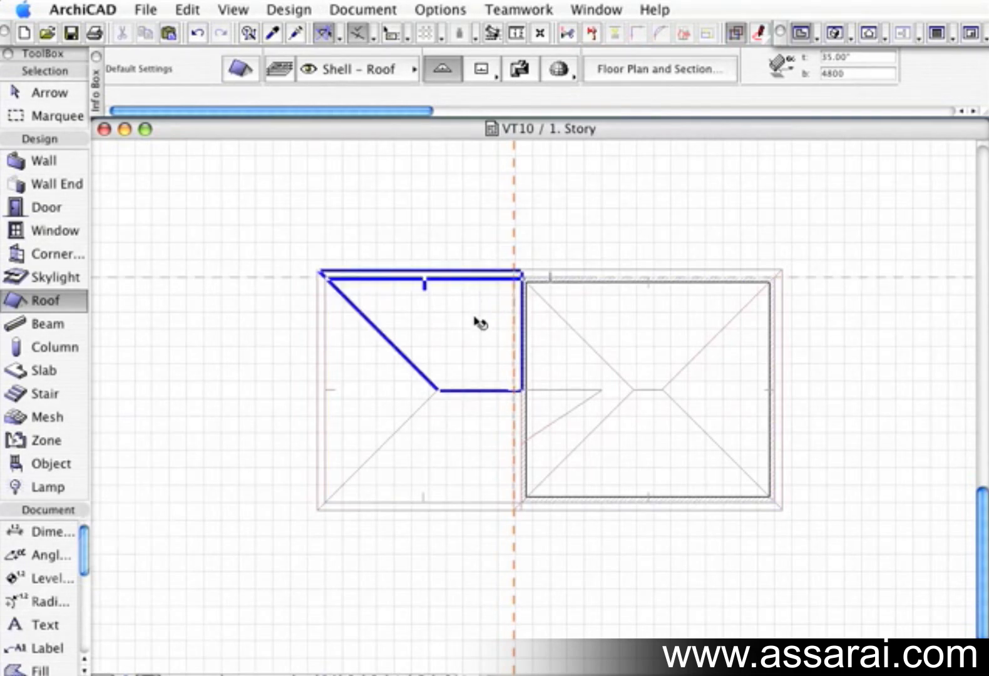
# Connect the upper hip roof's junction plane to the lower roof and orbit to inspect the joint
pyautogui.click(478, 322)
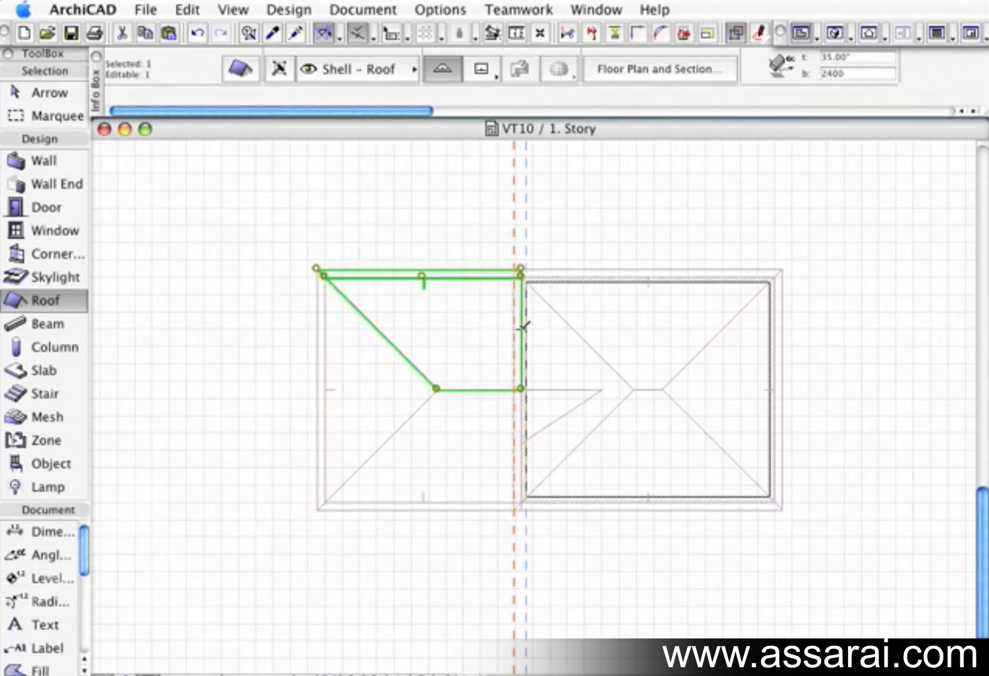
pyautogui.click(518, 324)
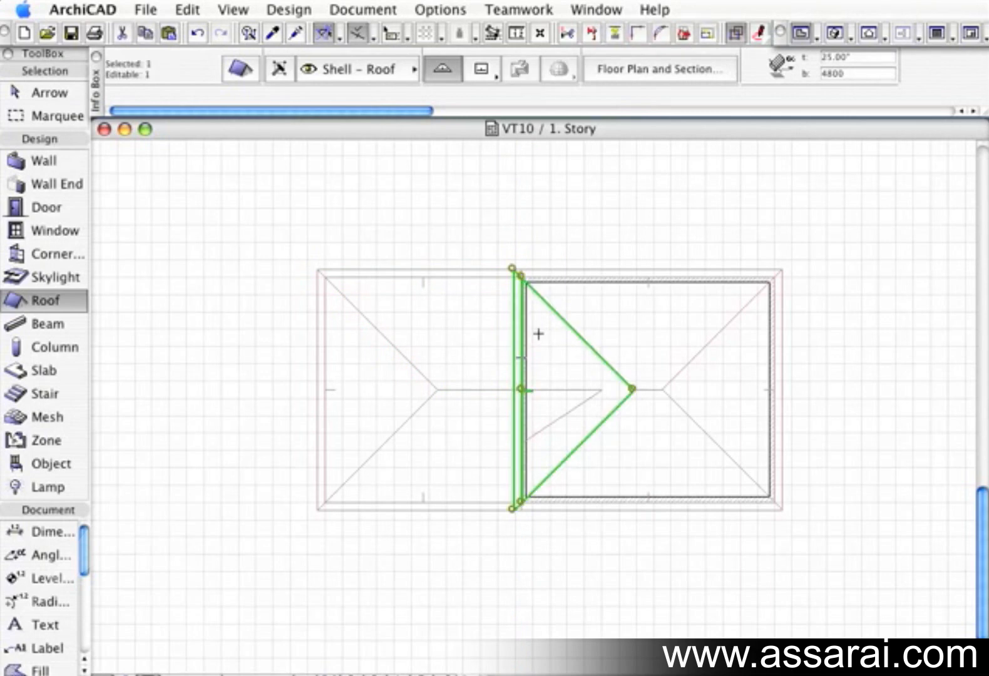
pyautogui.moveTo(522, 369)
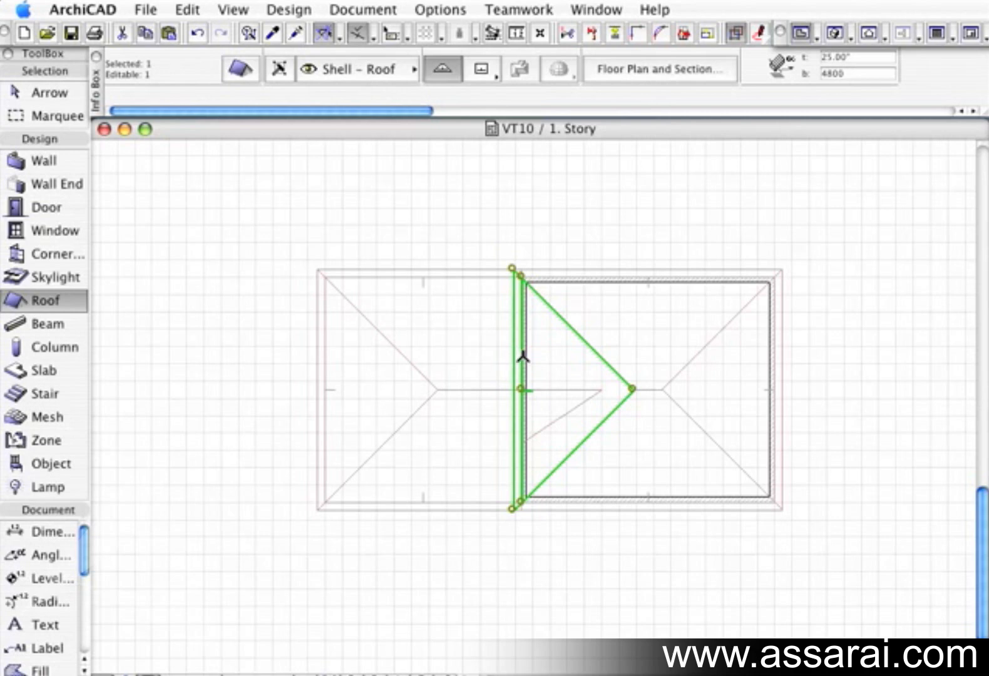
pyautogui.moveTo(685, 207)
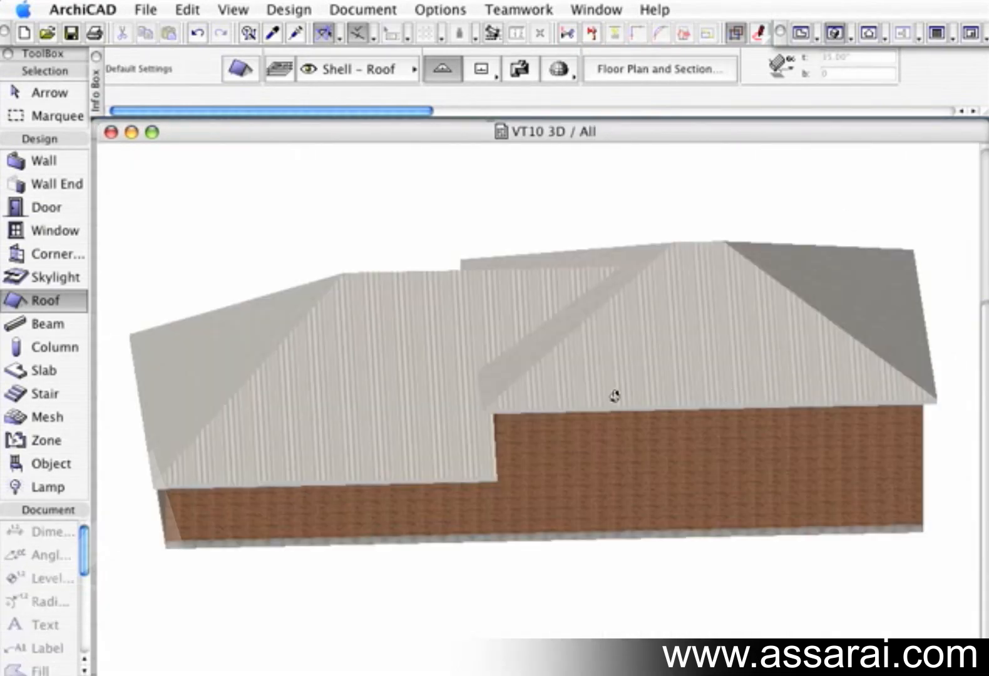
pyautogui.moveTo(615, 396); pyautogui.dragTo(559, 387)
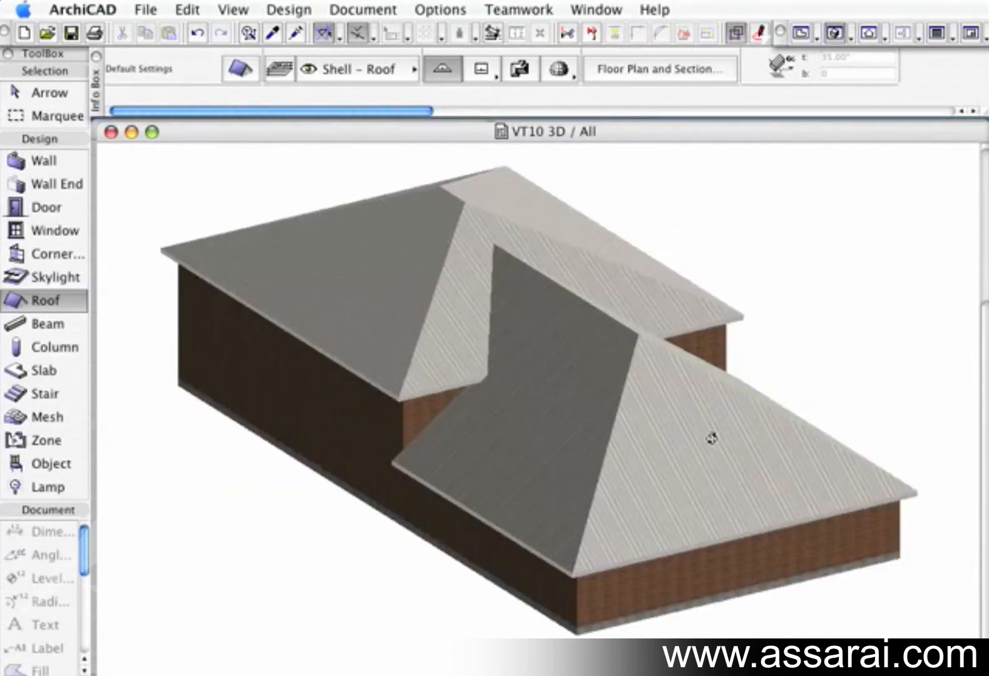
pyautogui.moveTo(710, 437); pyautogui.dragTo(328, 407)
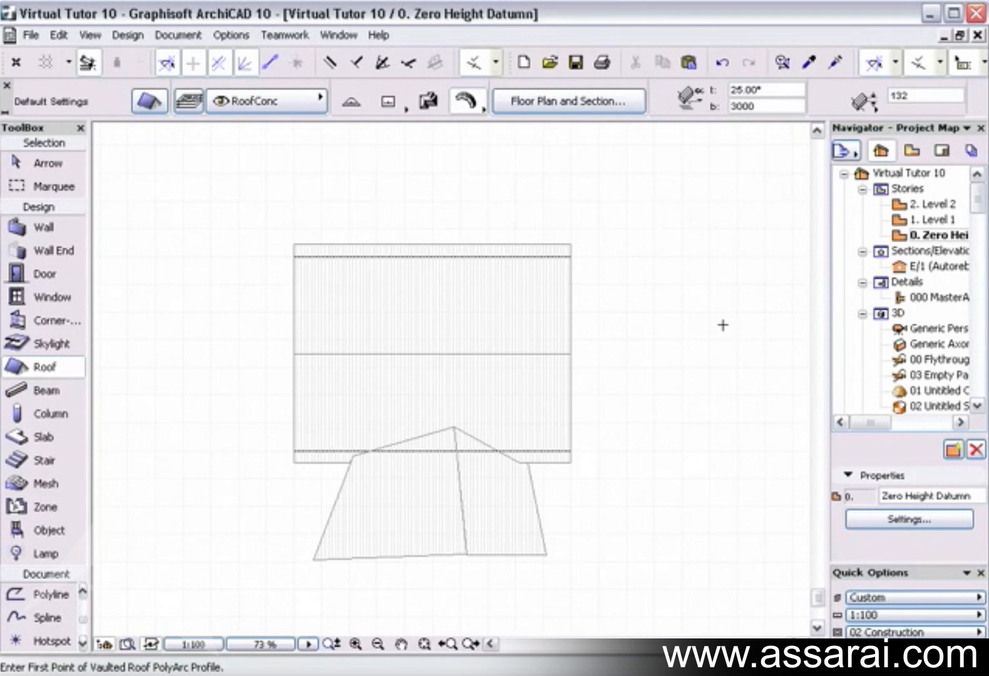
pyautogui.moveTo(461, 291)
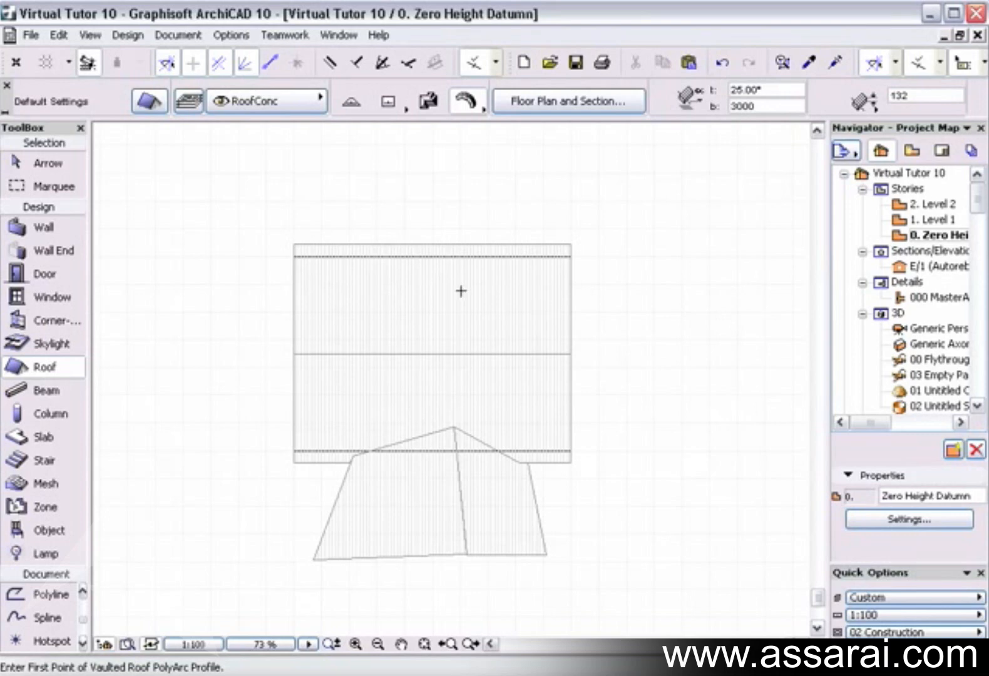
# Zoom in on the area above the flat roof for the vaulted roof profile
pyautogui.moveTo(461, 291); pyautogui.dragTo(409, 455)
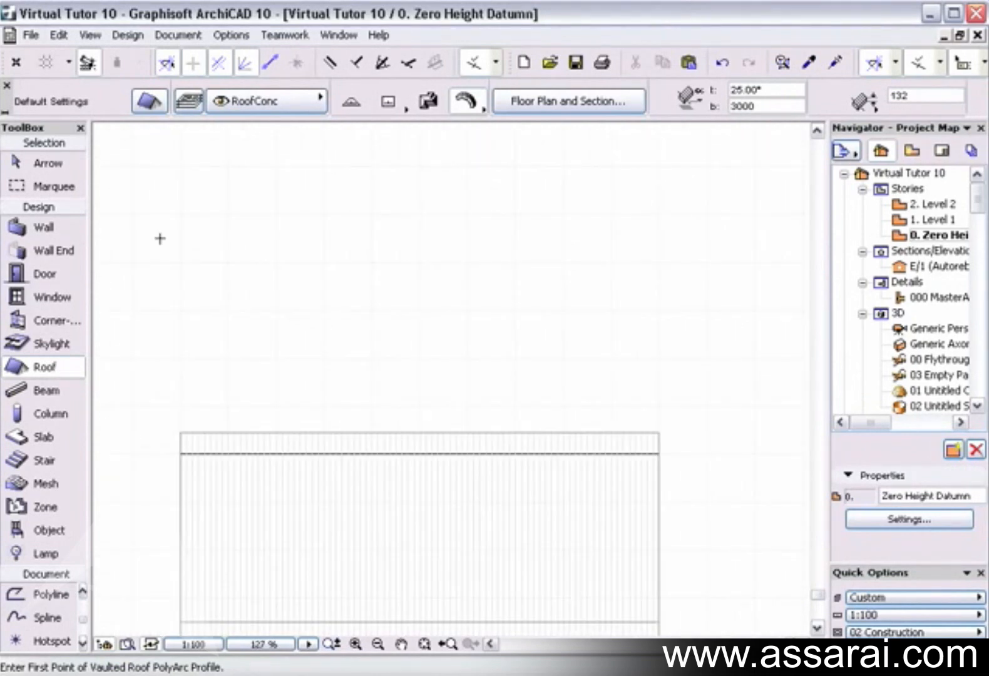
pyautogui.moveTo(278, 298)
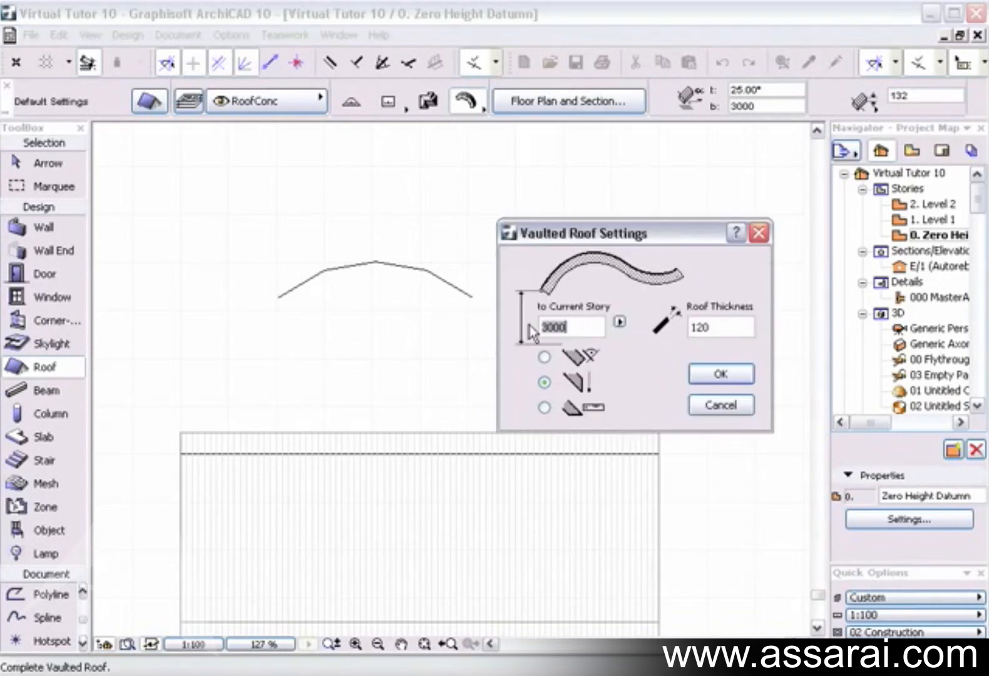
# Confirm the vaulted roof's height and thickness, then go to the plan display options
pyautogui.click(719, 373)
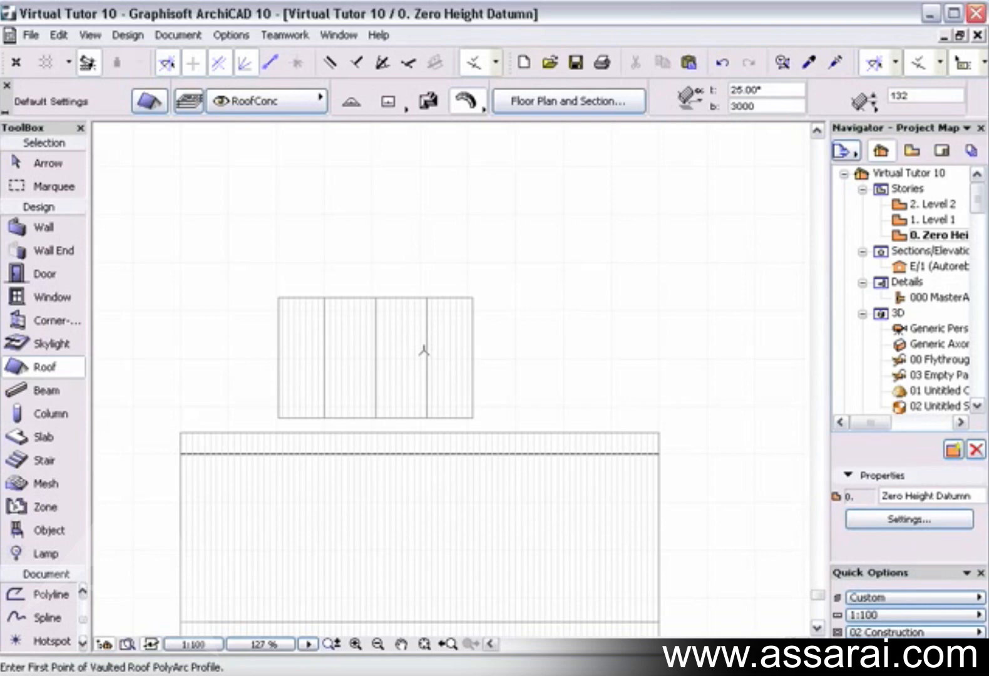
pyautogui.moveTo(411, 577)
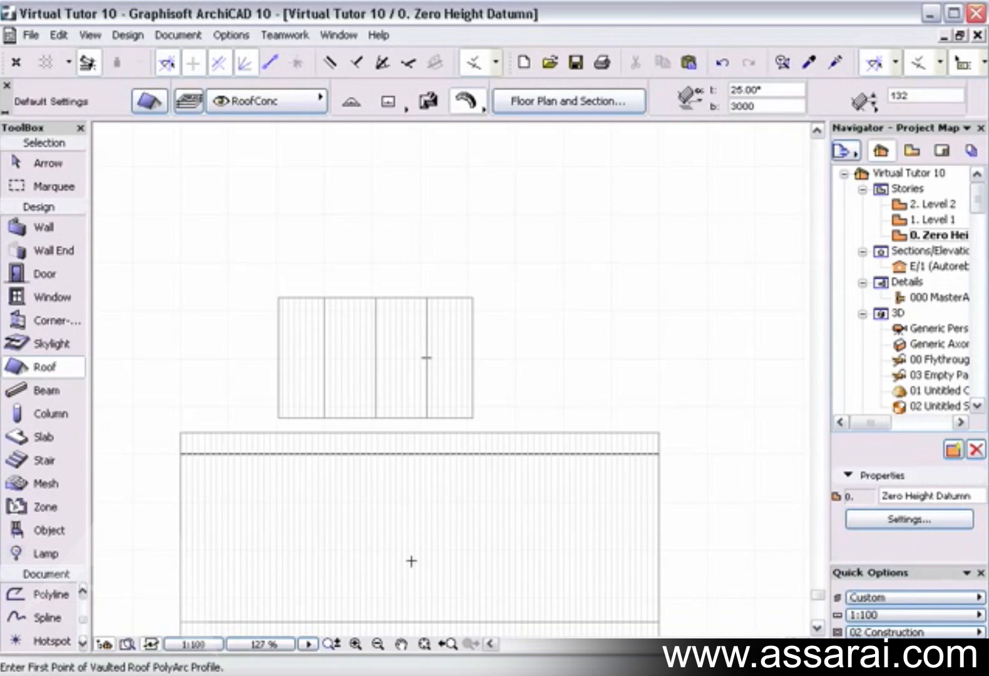
pyautogui.moveTo(414, 253)
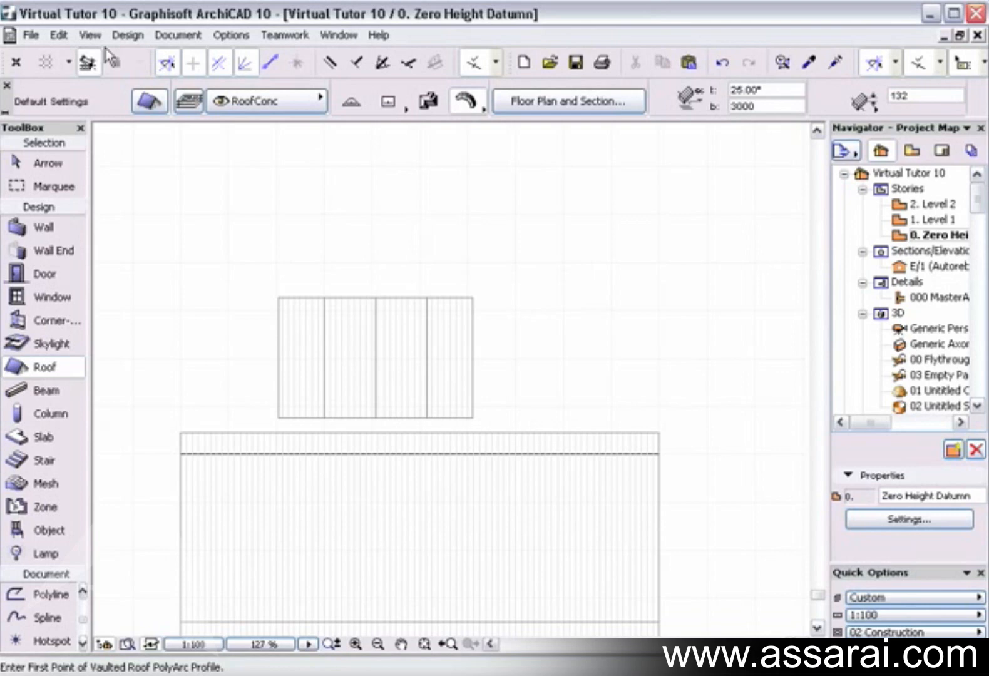
pyautogui.click(88, 18)
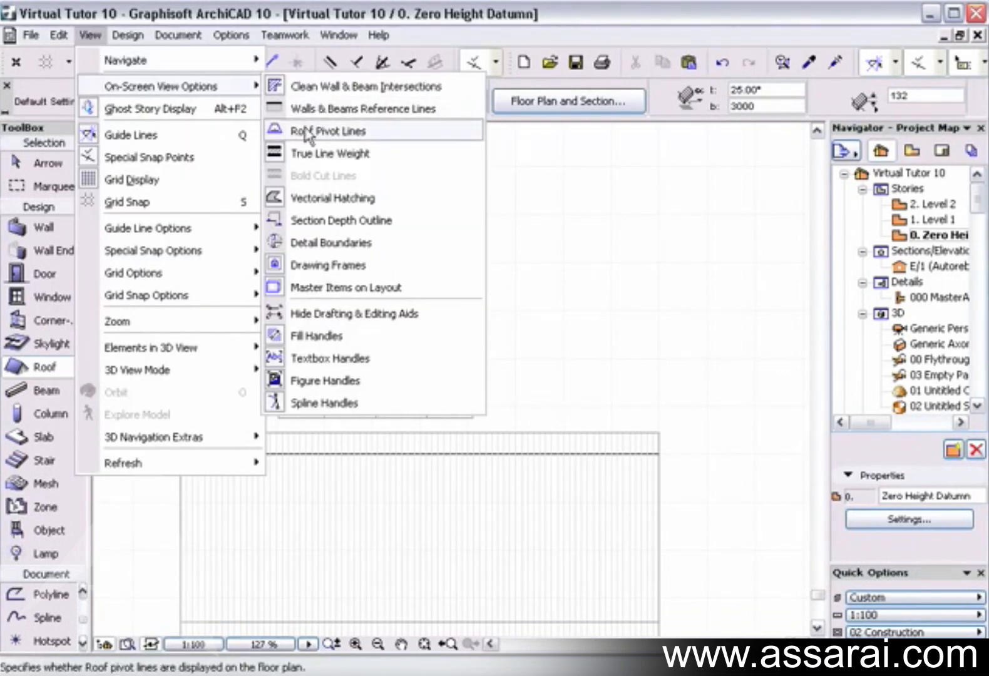
# Turn on Roof Pivot Lines and pick the flat roof's edge as the joining line
pyautogui.click(328, 130)
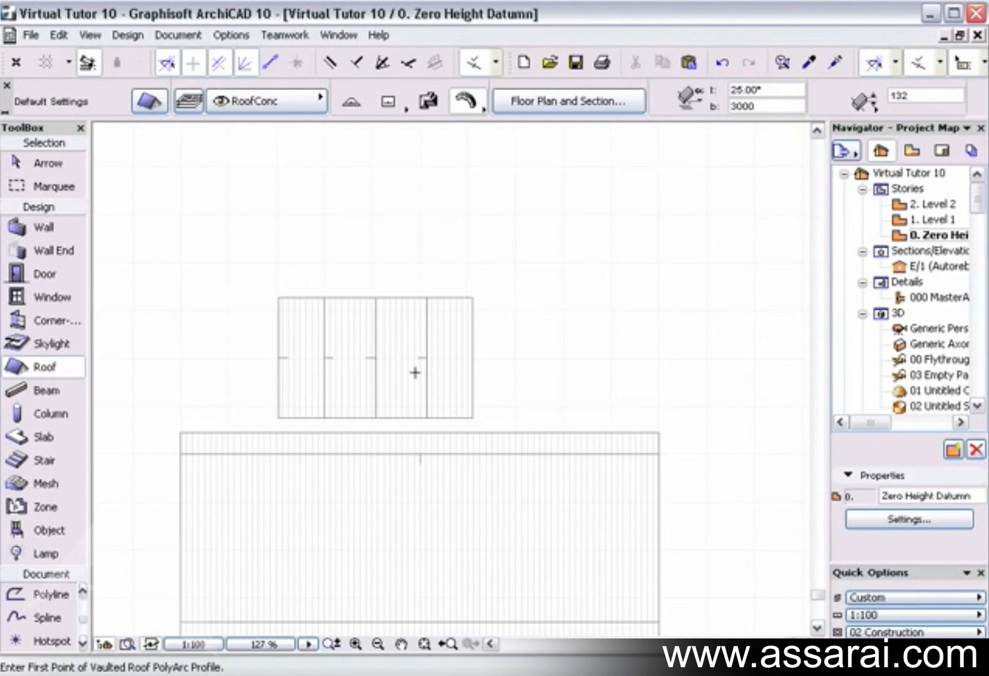
pyautogui.moveTo(383, 352)
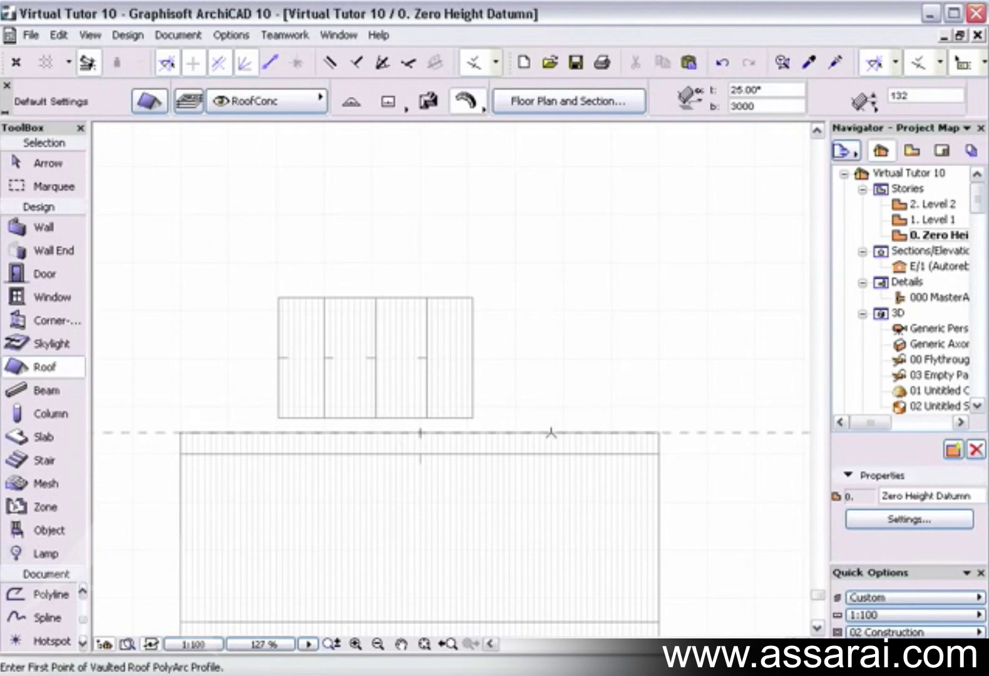
pyautogui.click(553, 438)
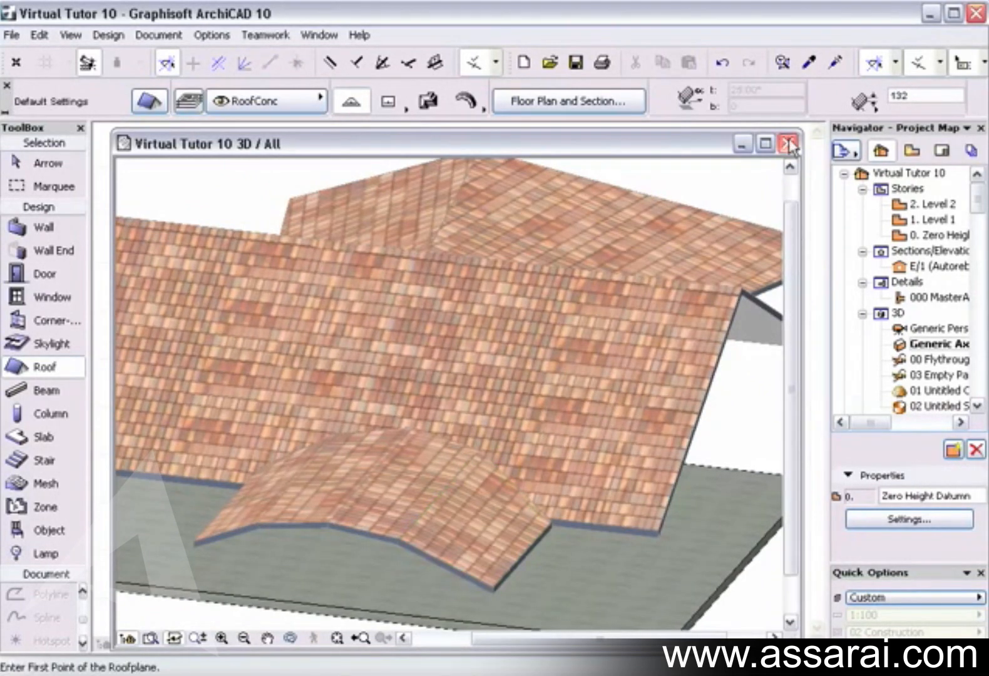
# Close the 3D window after reviewing the vaulted roof meeting the sloped plane
pyautogui.click(785, 143)
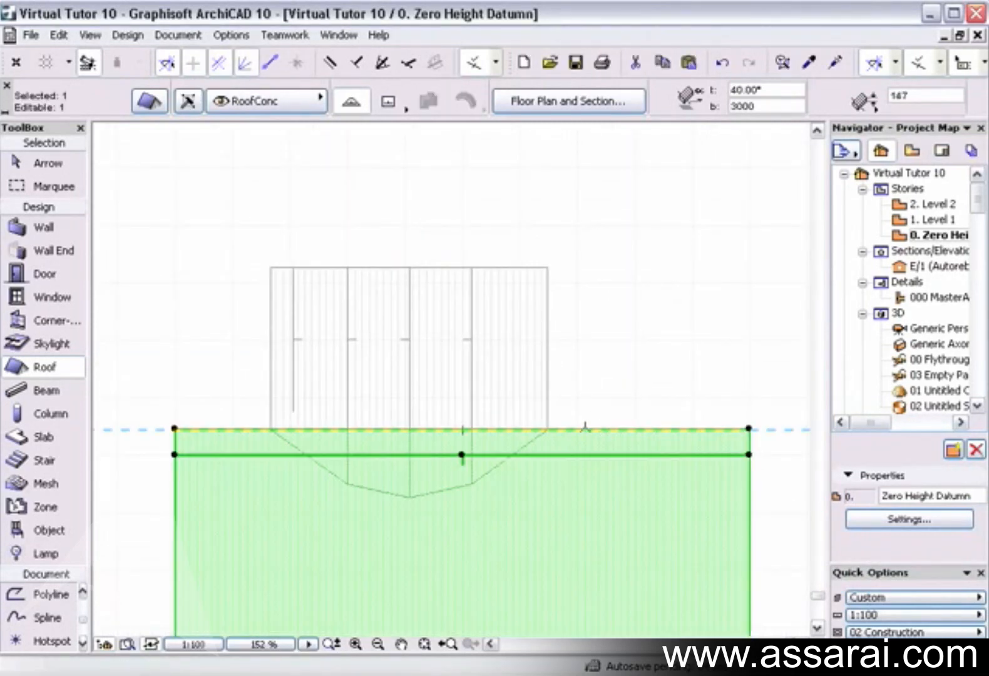
# Reshape the larger roof plane's edge along the vaulted roof and view the join in 3D
pyautogui.click(547, 428)
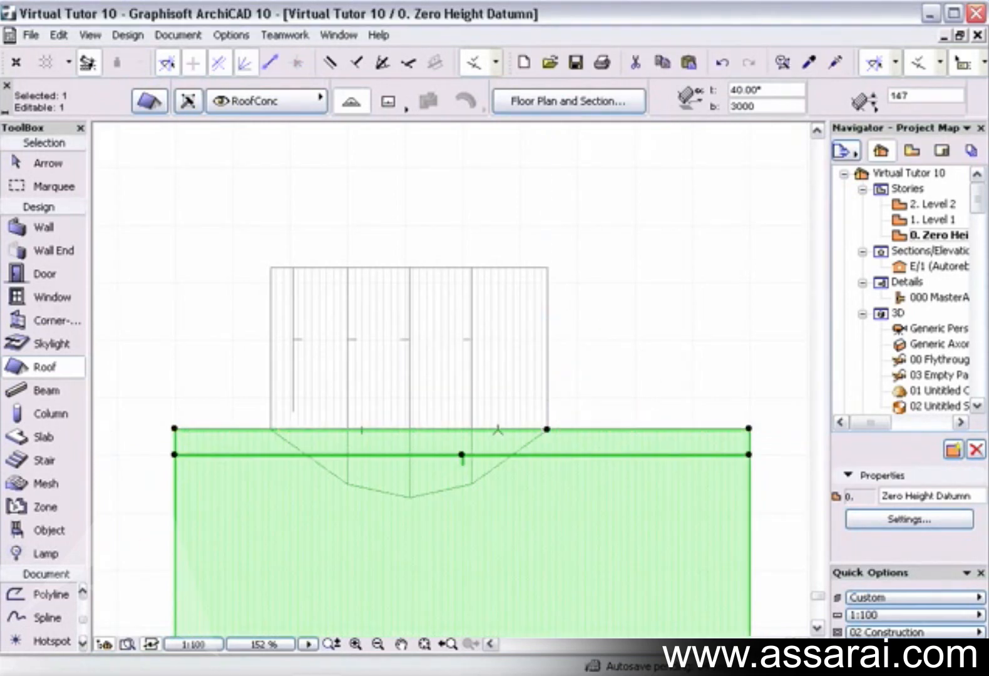
pyautogui.click(268, 427)
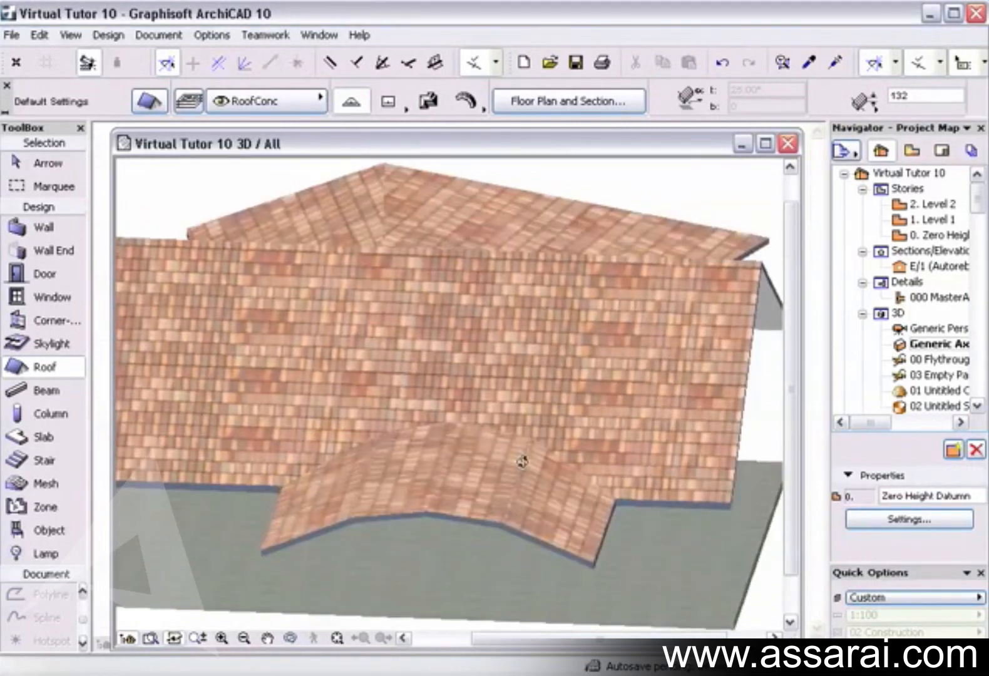
pyautogui.moveTo(522, 461); pyautogui.dragTo(437, 460)
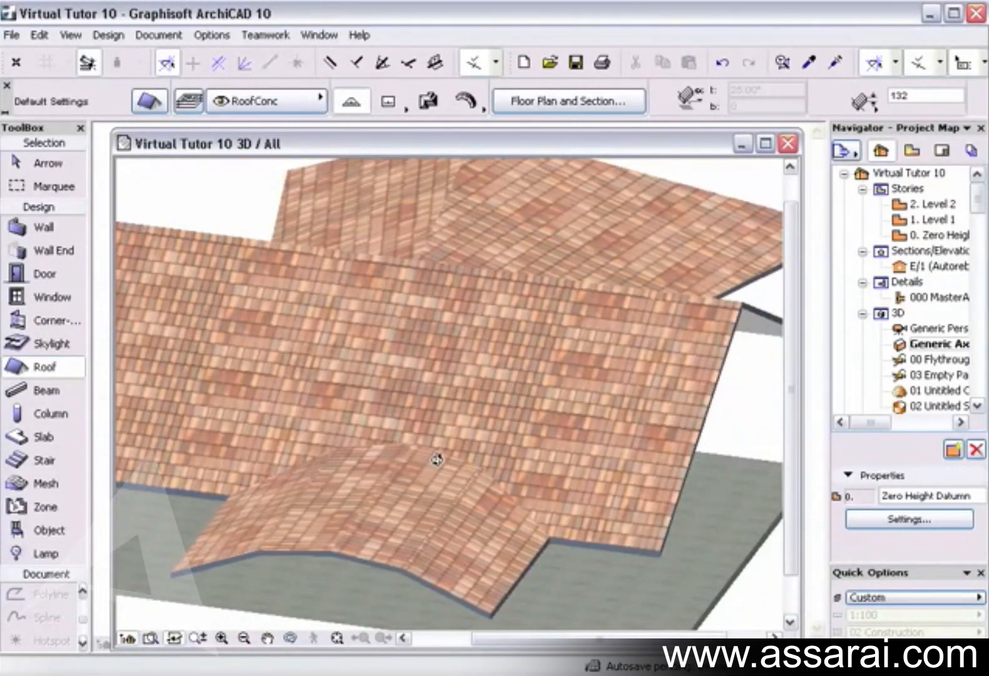